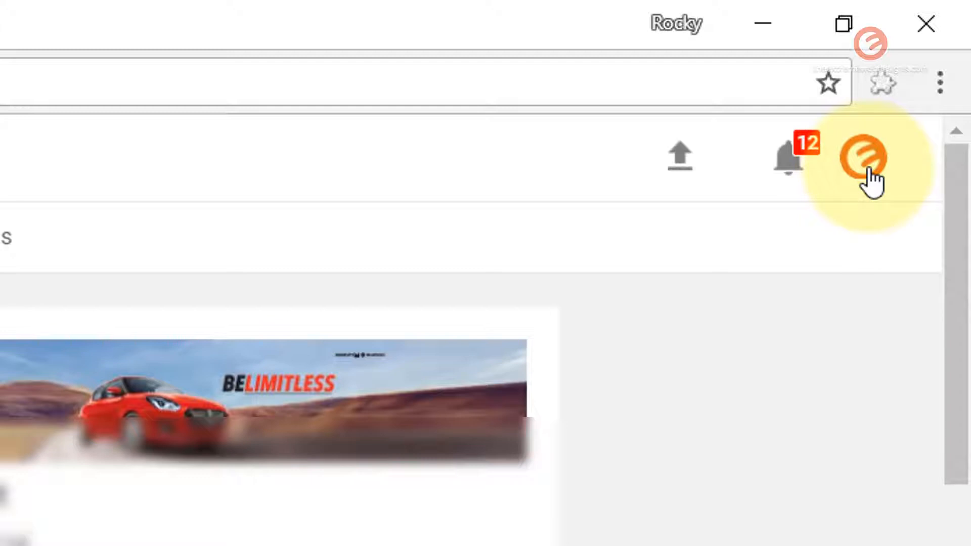
mouse_move(881, 235)
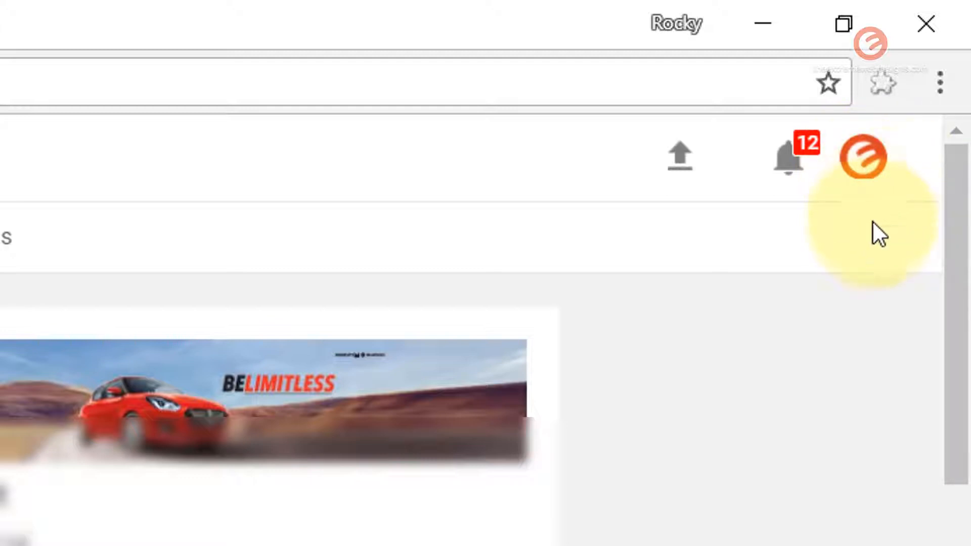
Open Creator Studio from the account avatar menu
click(862, 157)
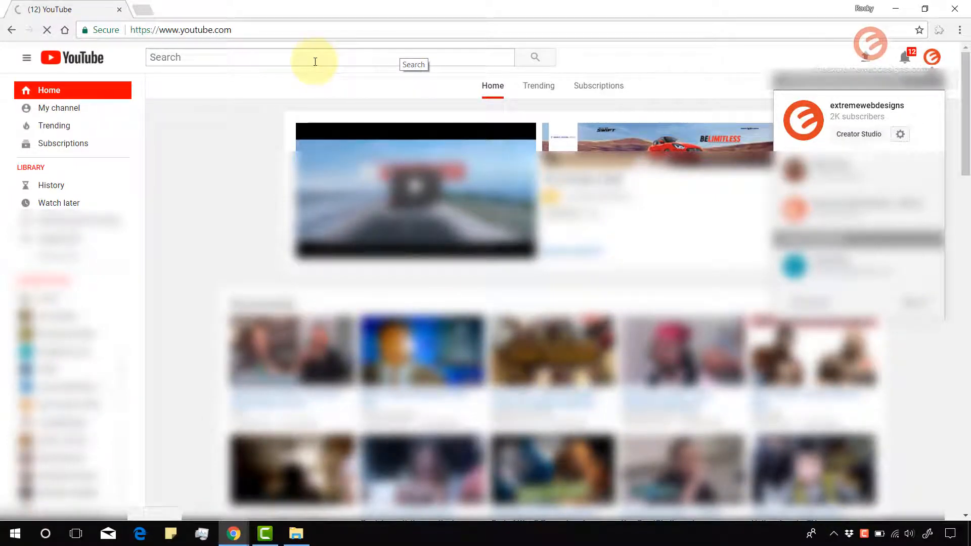
click(859, 134)
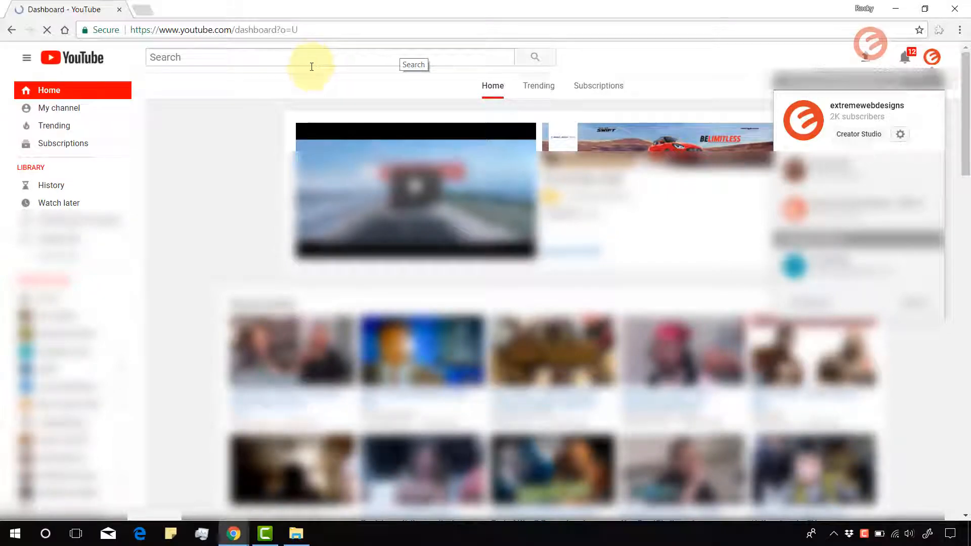
click(858, 134)
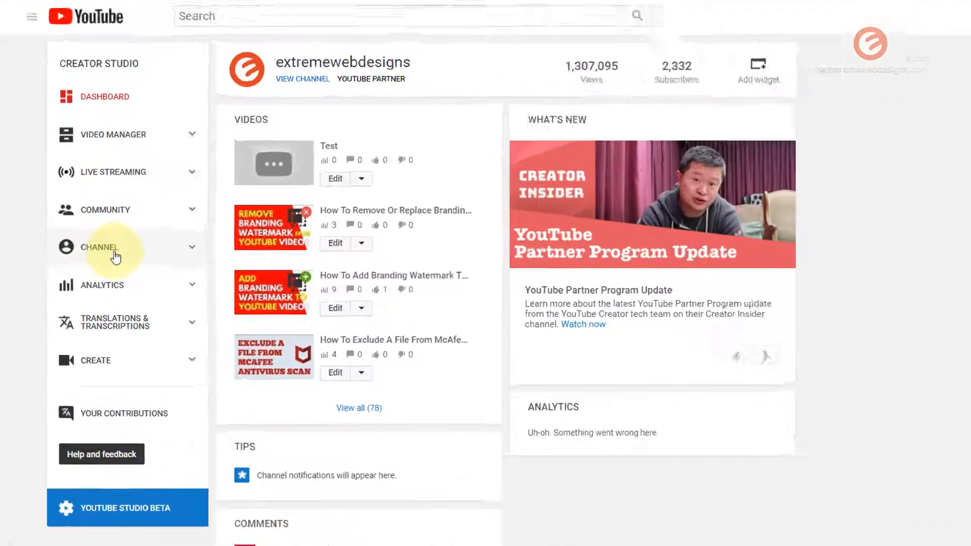
Navigate from the channel's Status and features page to Upload defaults
click(99, 251)
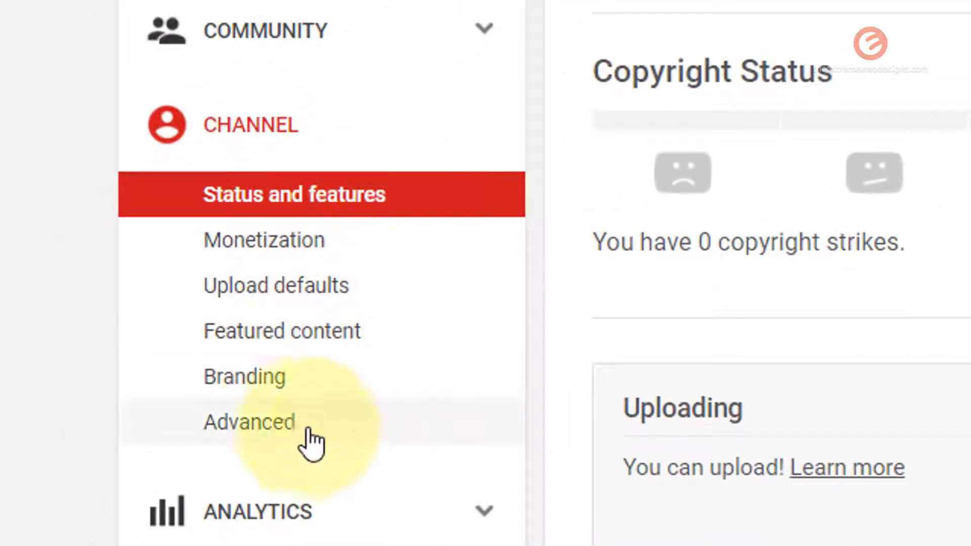
mouse_move(384, 284)
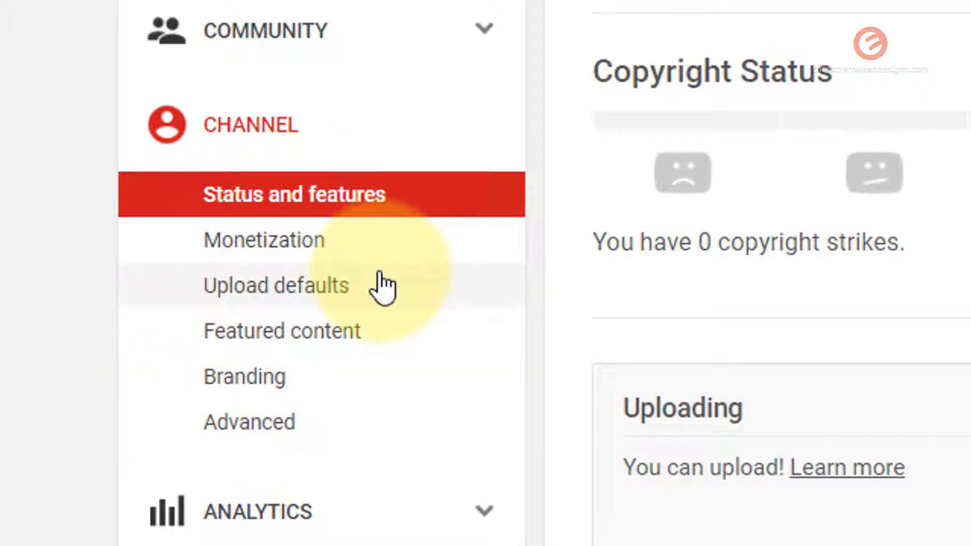
click(276, 285)
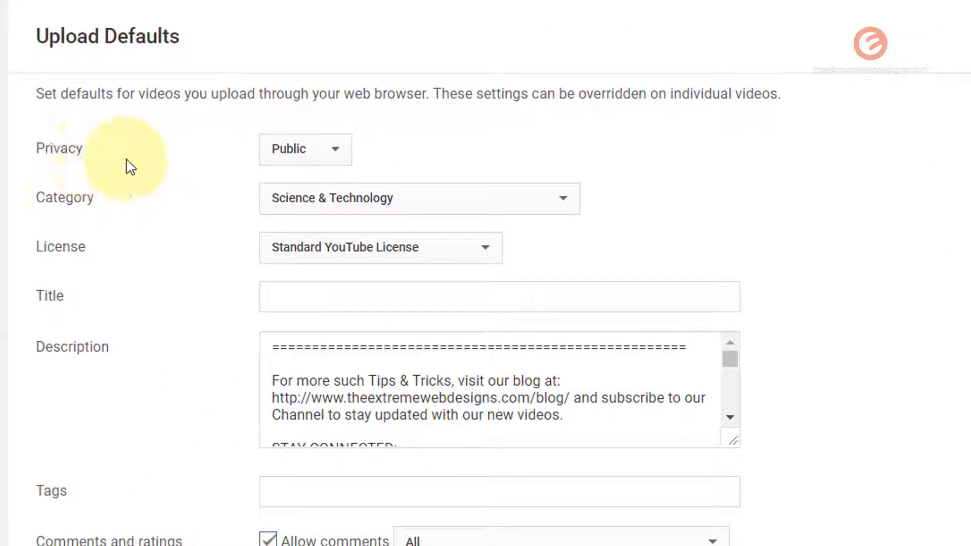
Review the Upload Defaults settings, then start a new video upload
scroll(down, 3)
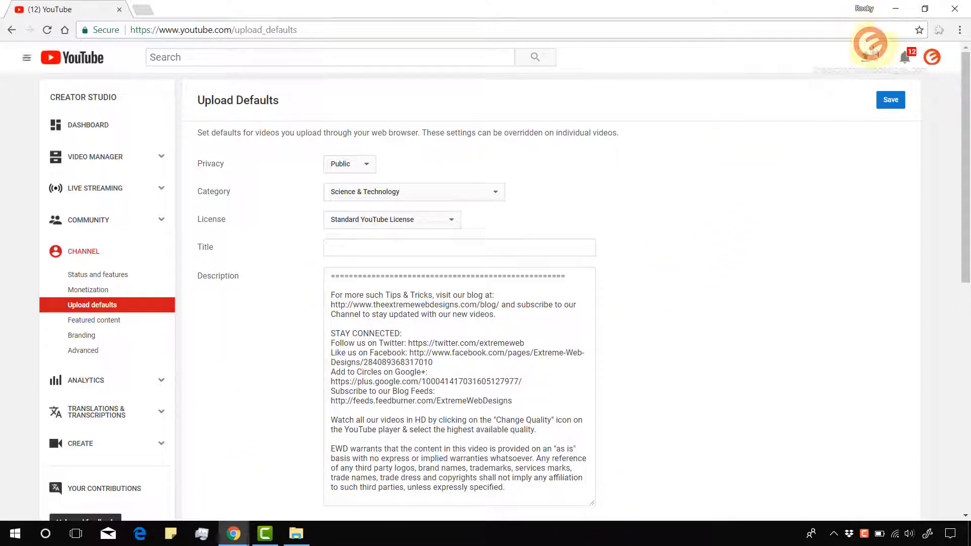
click(265, 9)
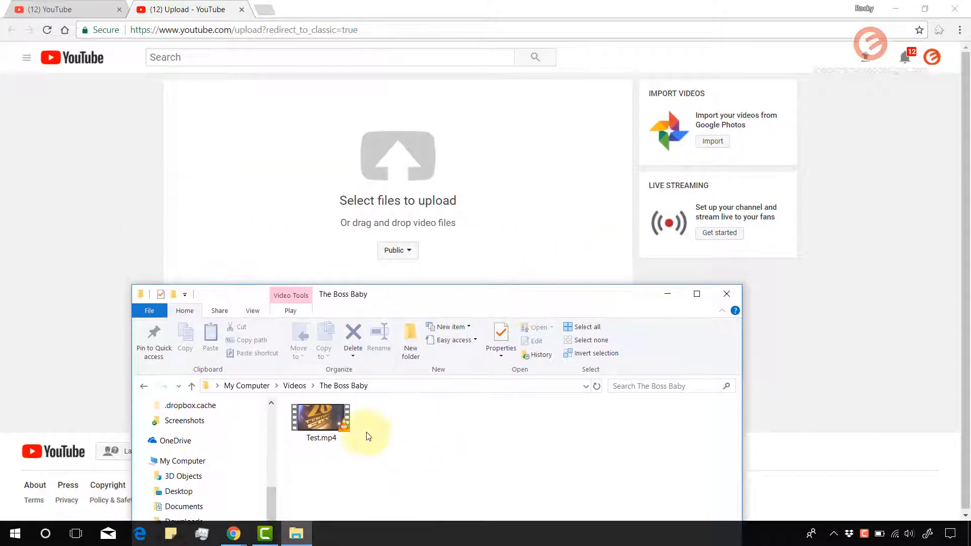
Set the upload's privacy to Private
click(397, 251)
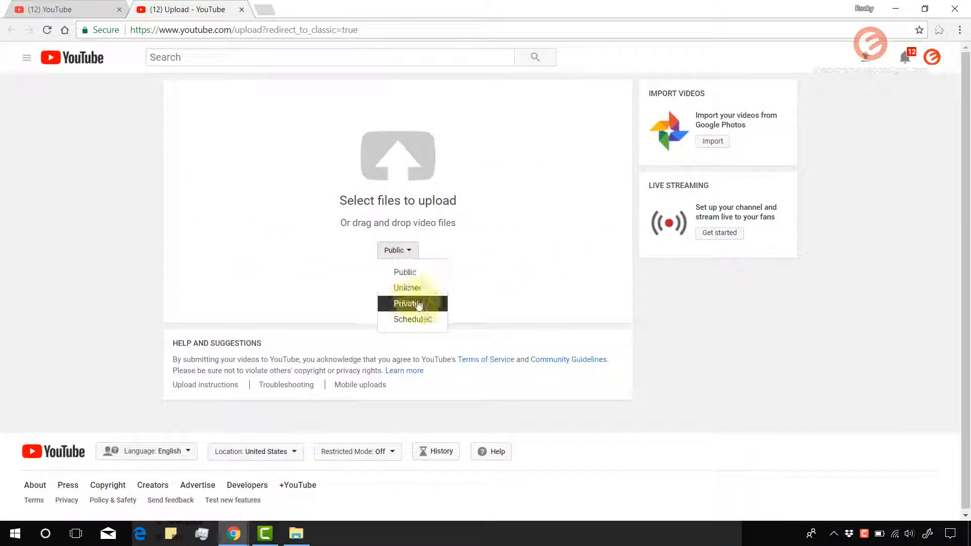
click(408, 304)
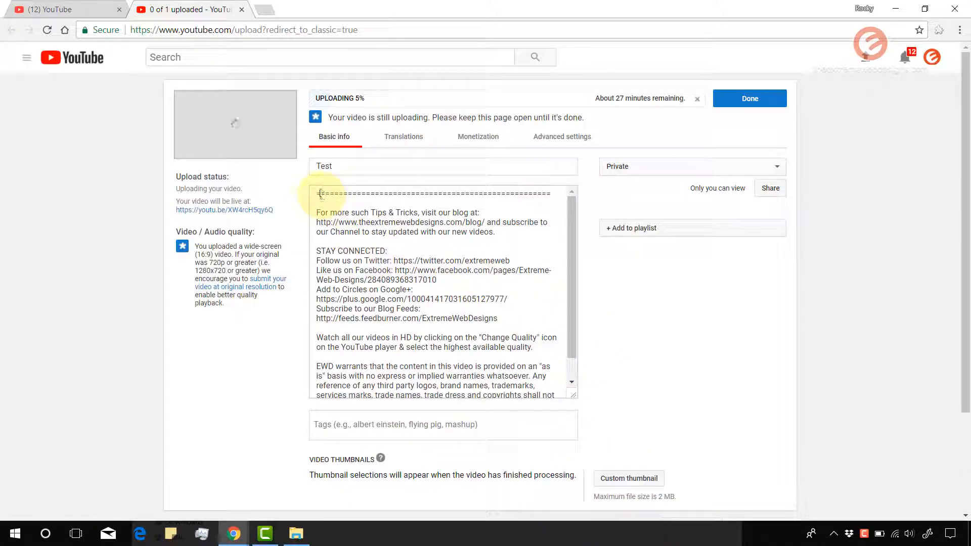
scroll(down, 3)
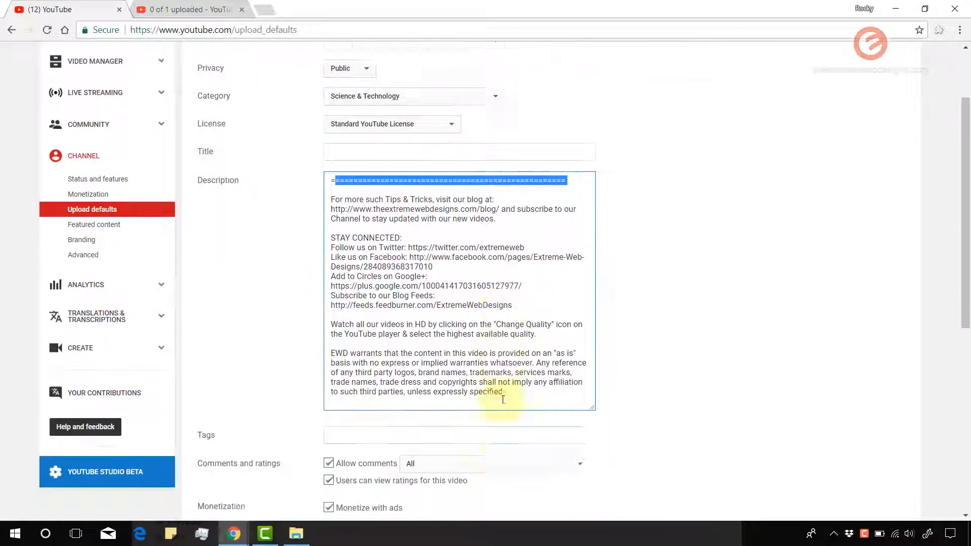
scroll(down, 3)
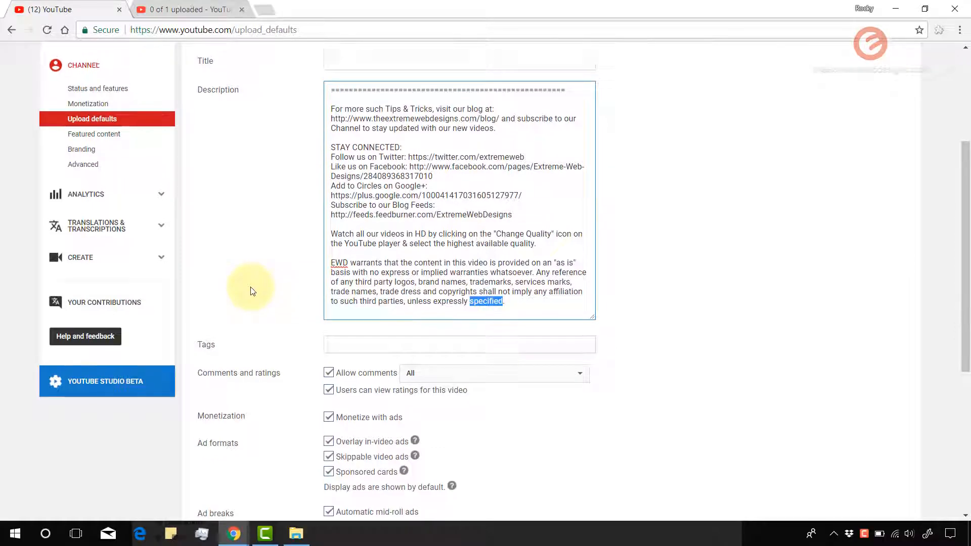
scroll(down, 3)
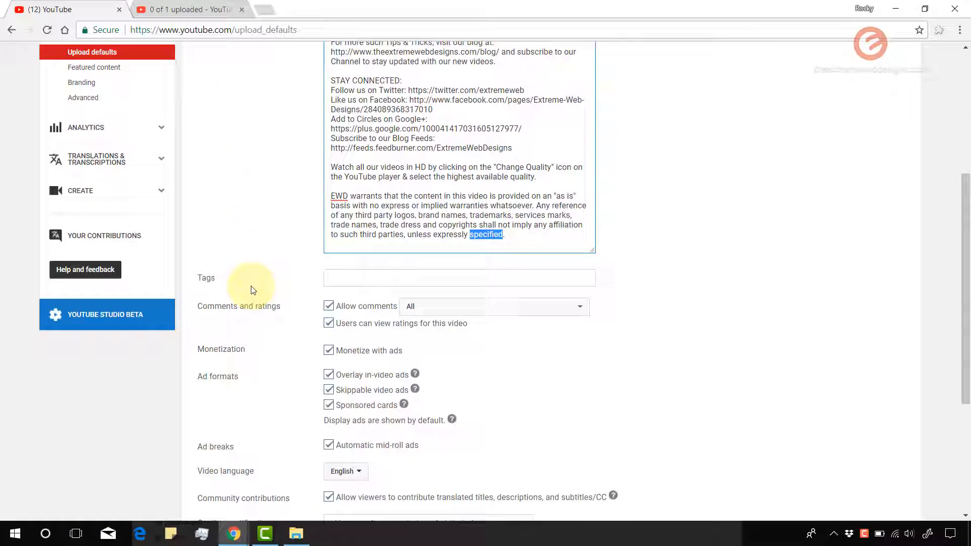
scroll(down, 3)
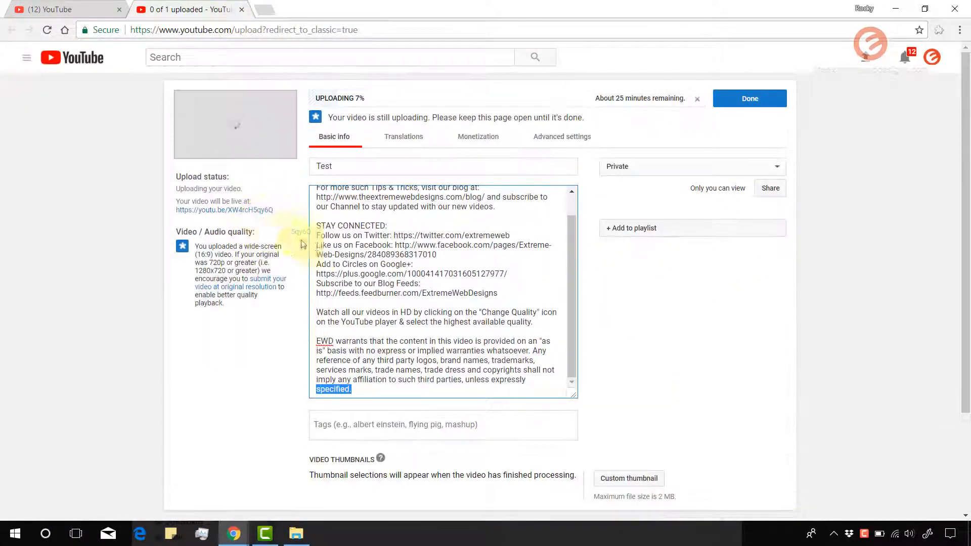
click(561, 136)
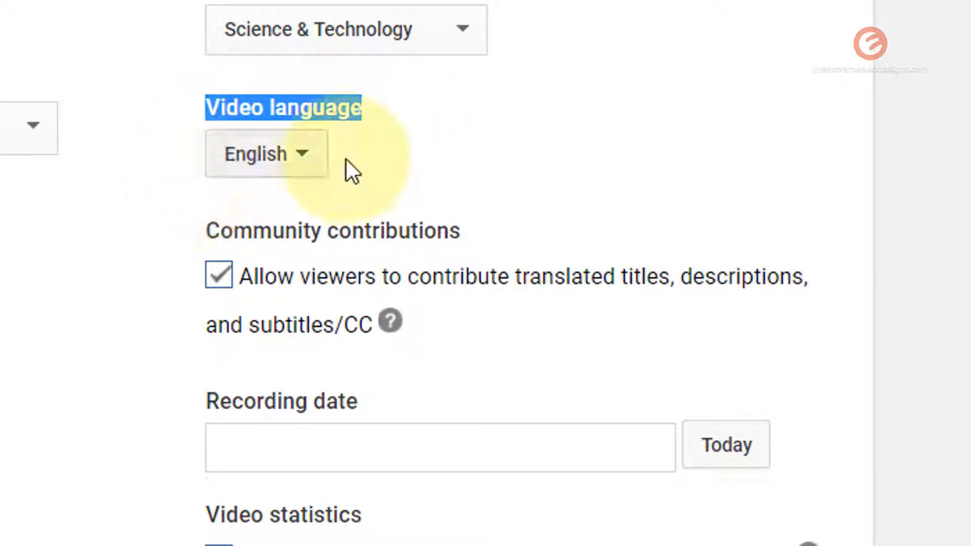
mouse_move(303, 307)
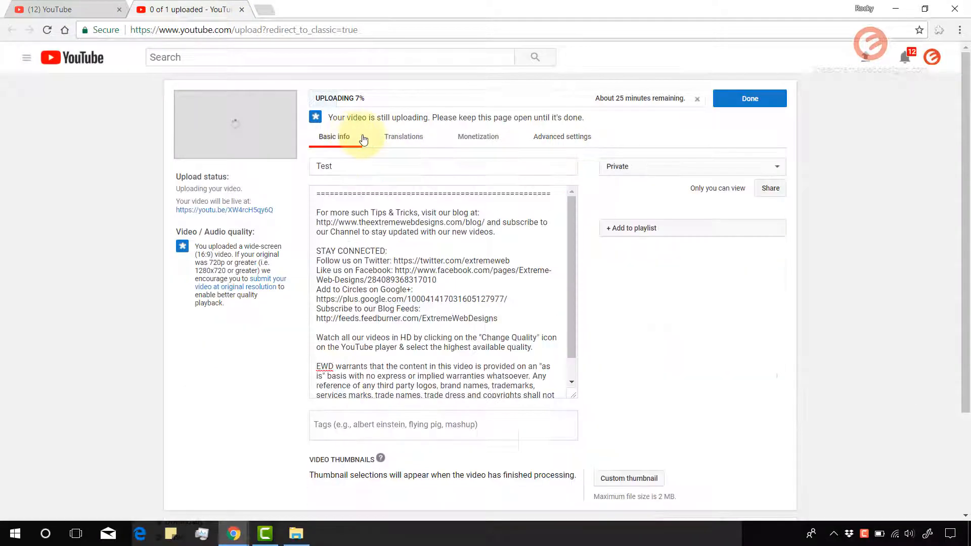
Check the upload's Translations tab, then review the Upload Defaults tab
click(403, 137)
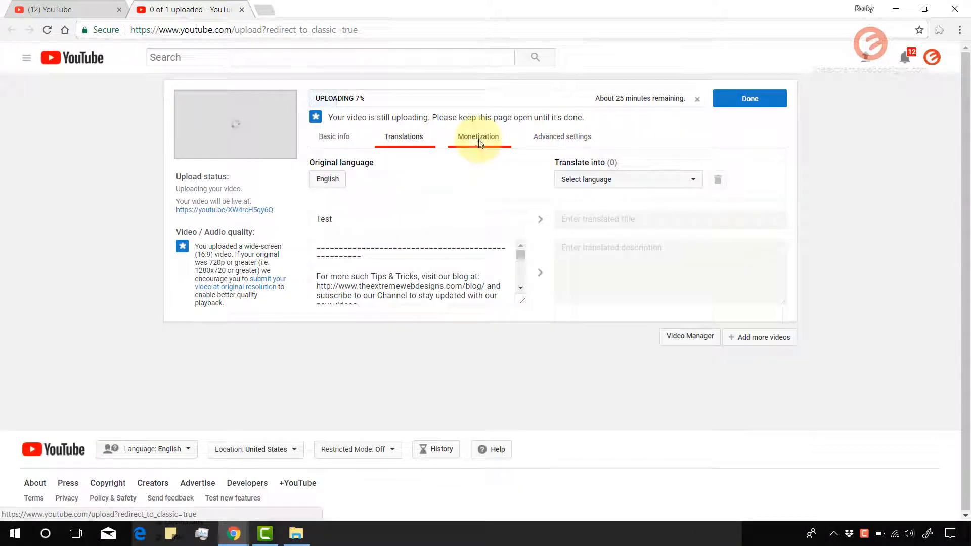
click(562, 136)
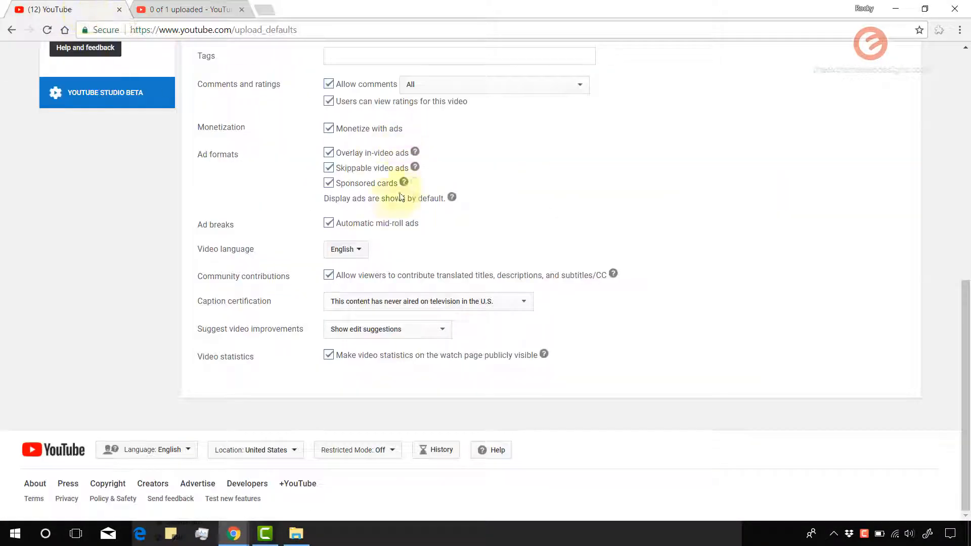
scroll(up, 3)
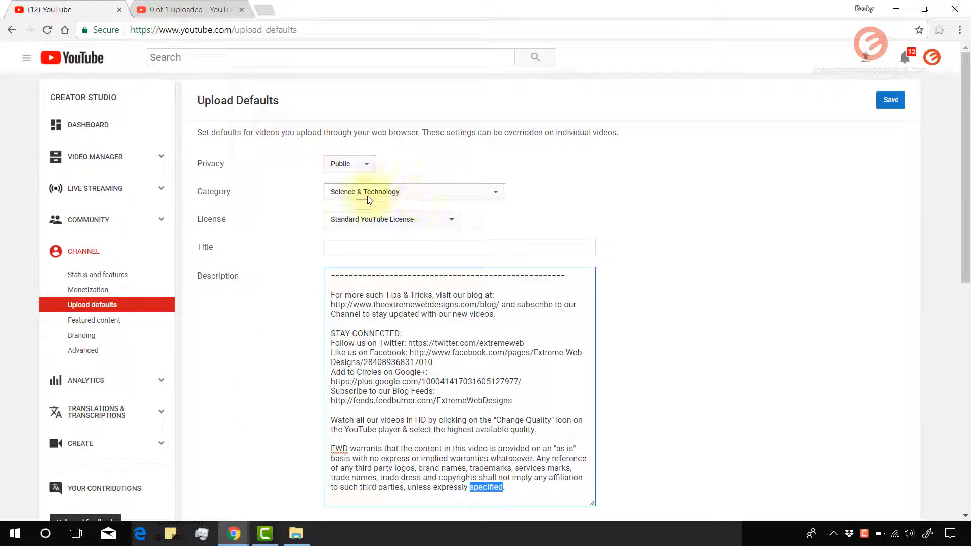
scroll(down, 3)
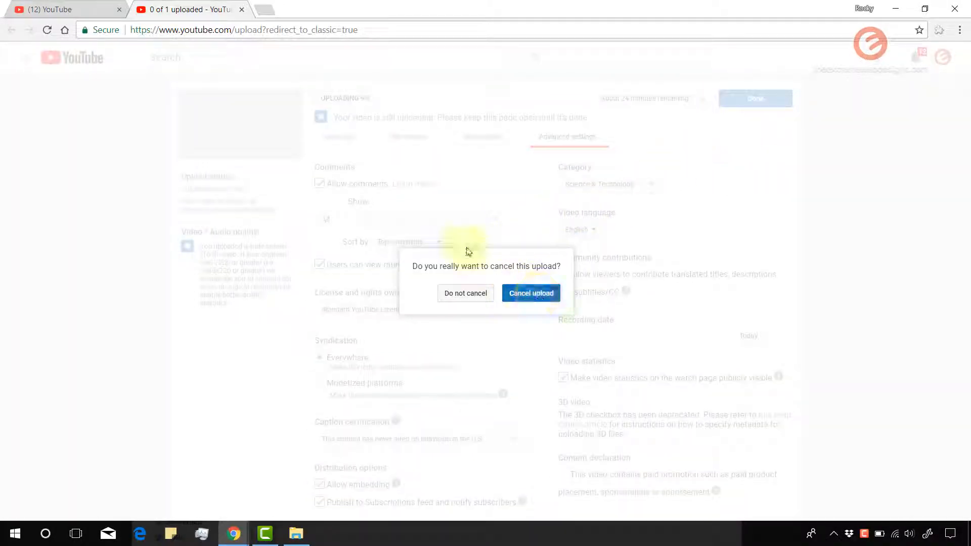
click(531, 293)
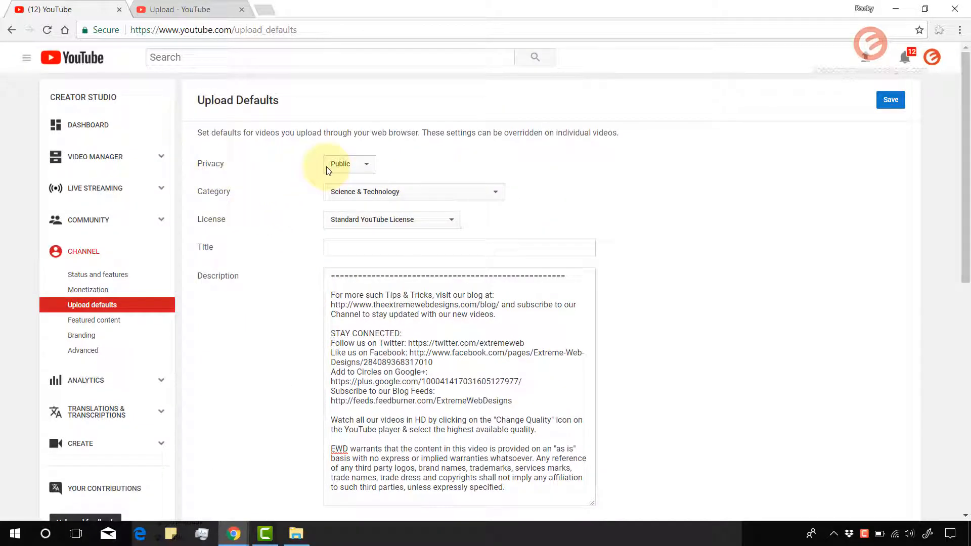
mouse_move(246, 177)
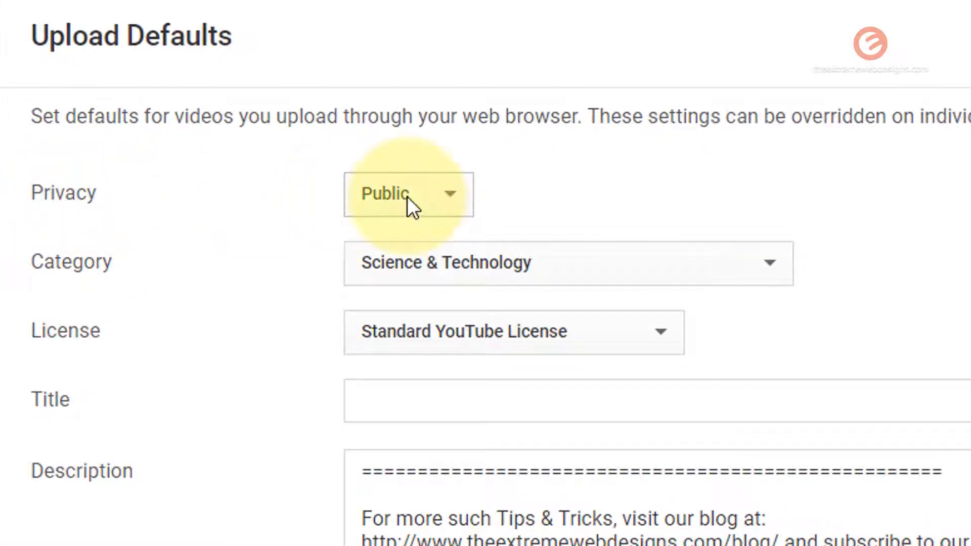
click(408, 194)
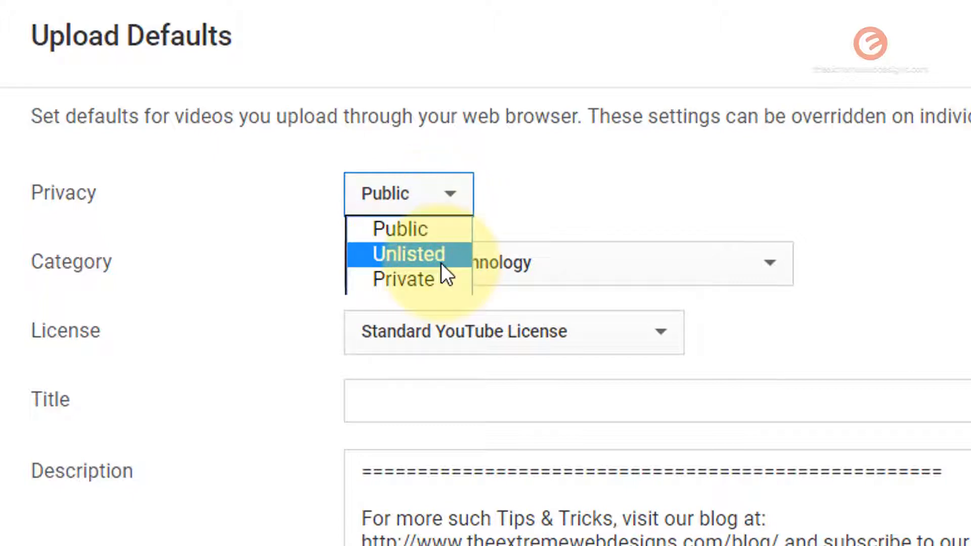
mouse_move(403, 279)
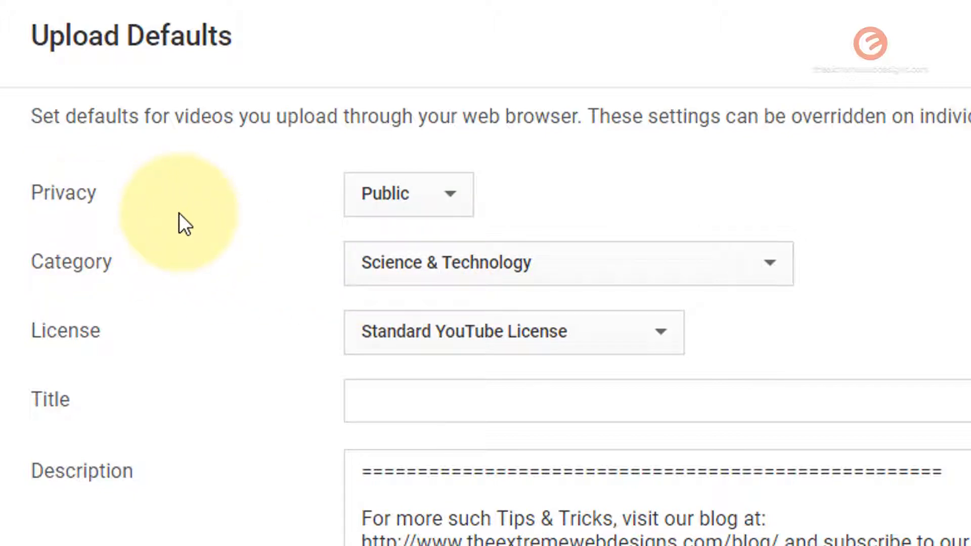
mouse_move(286, 401)
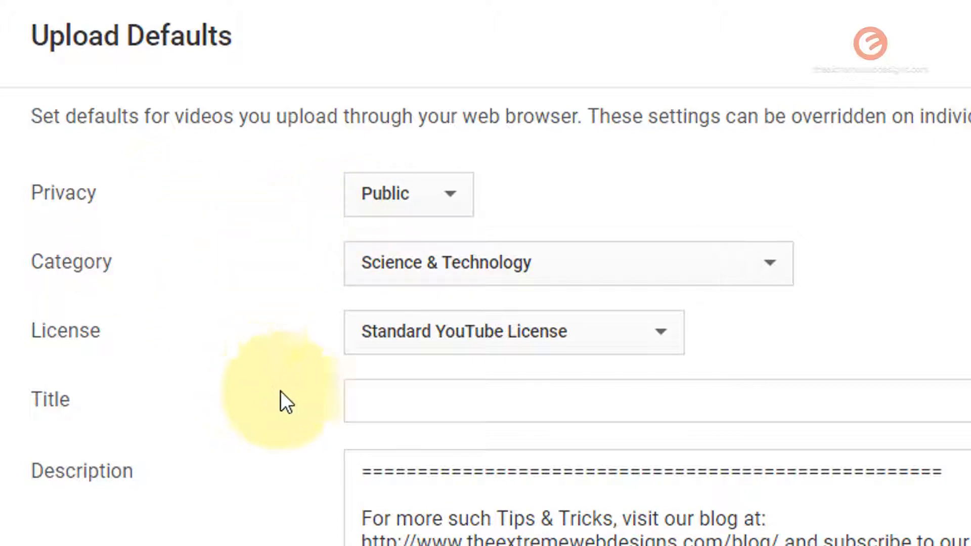
mouse_move(180, 517)
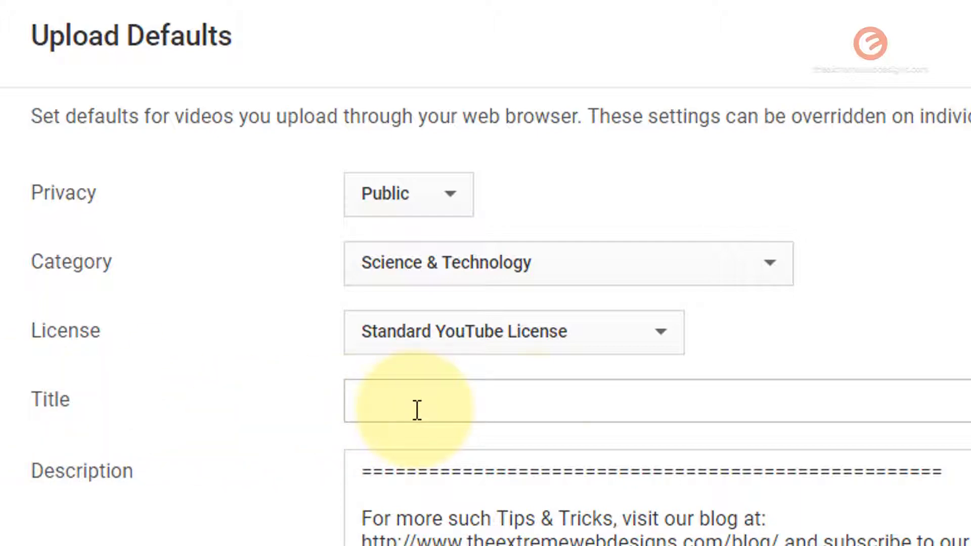
mouse_move(337, 431)
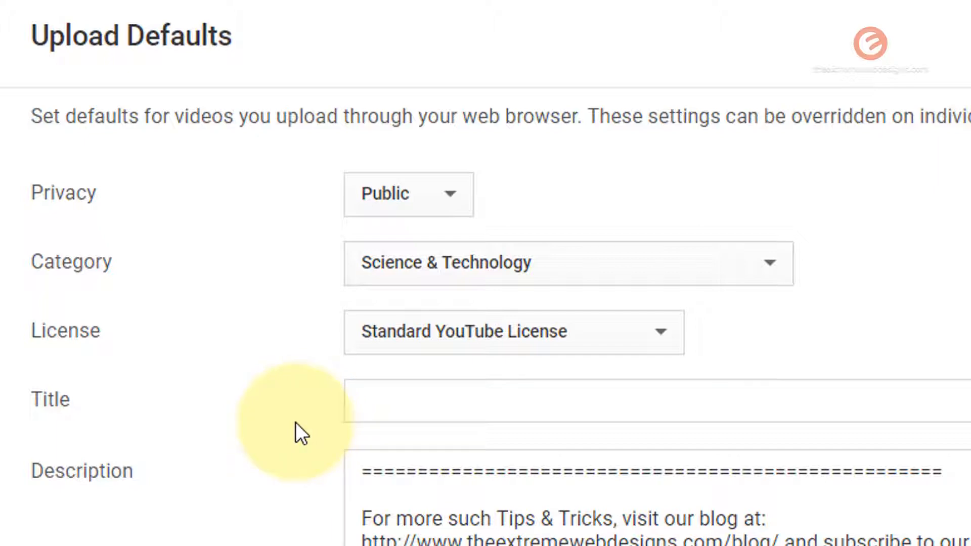
mouse_move(325, 415)
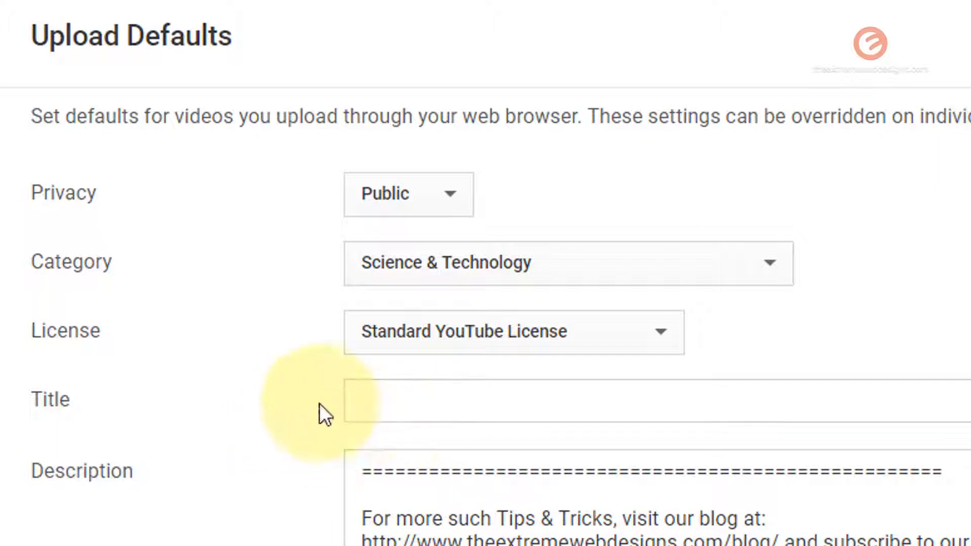
mouse_move(281, 464)
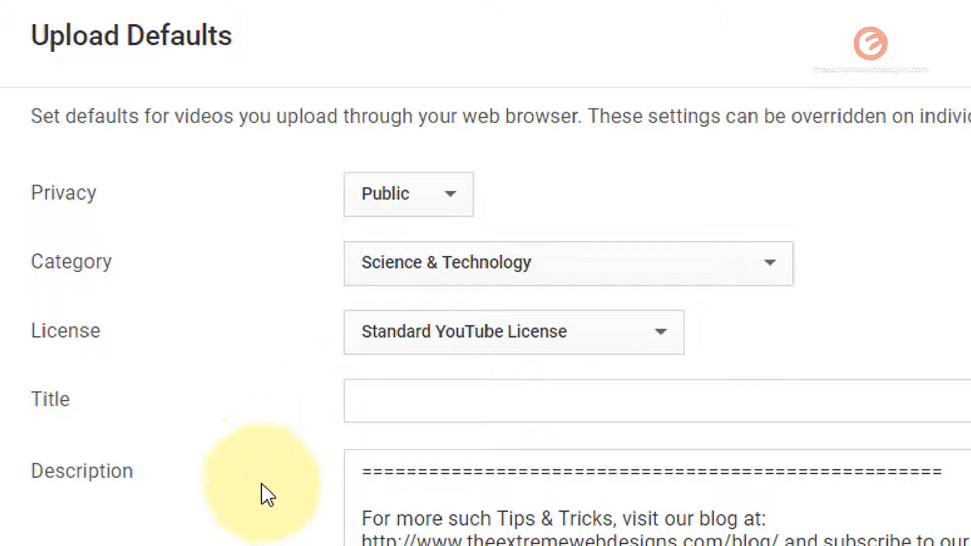
mouse_move(197, 514)
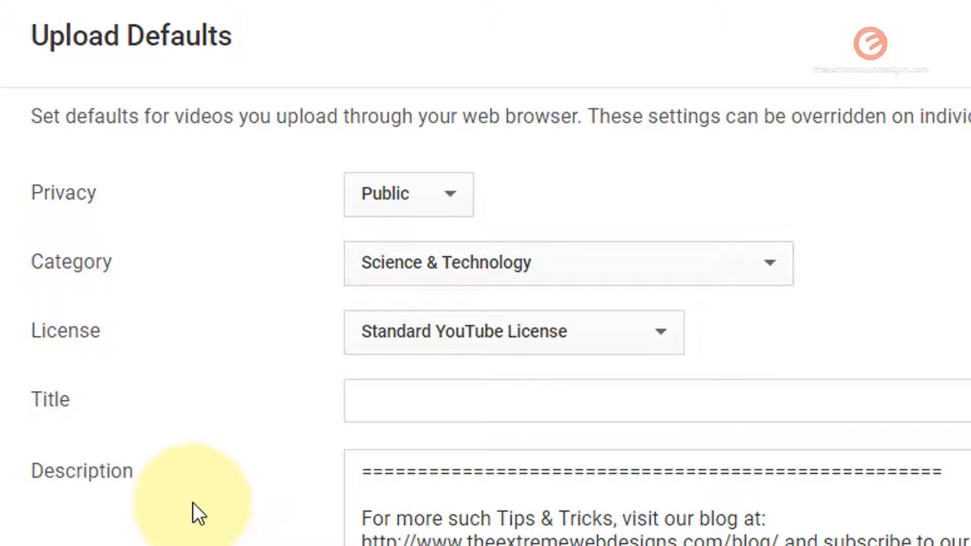
mouse_move(190, 517)
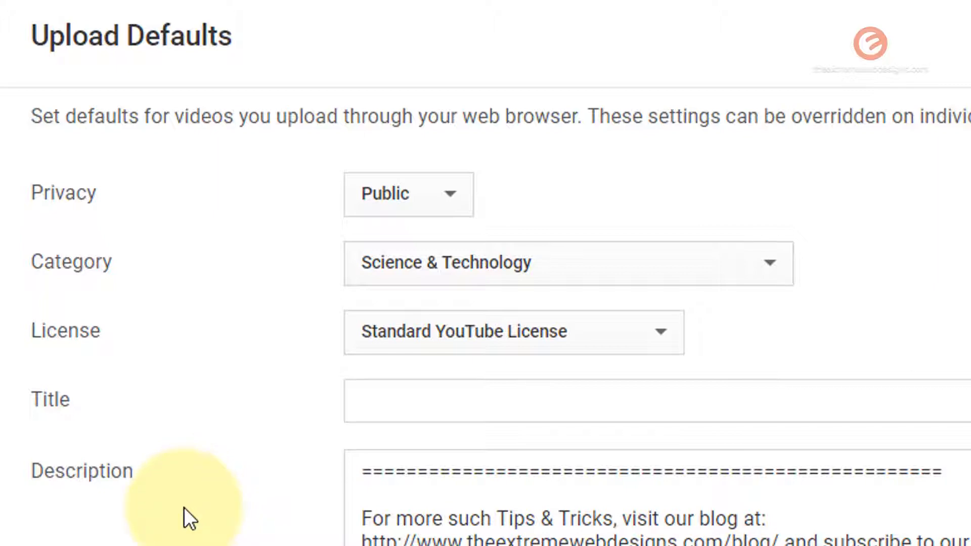
mouse_move(79, 438)
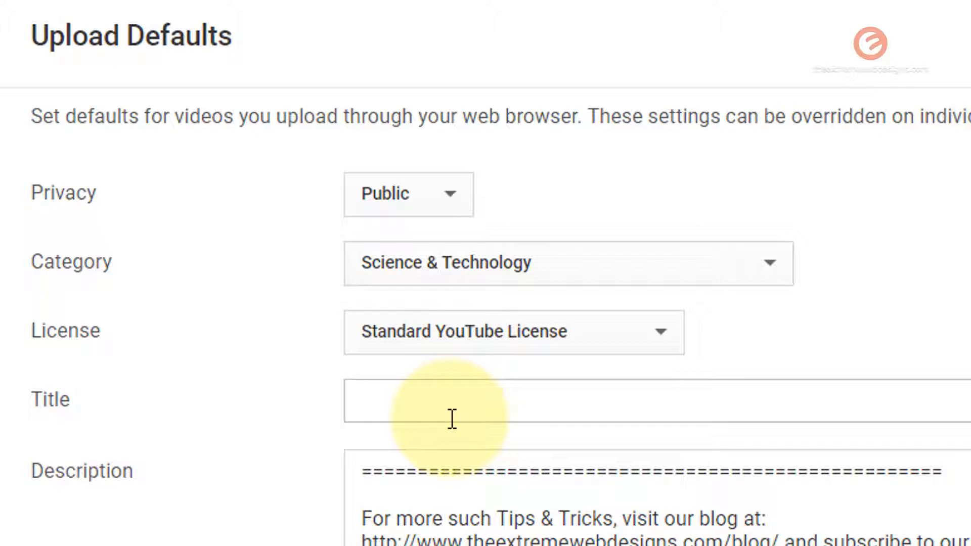
mouse_move(441, 420)
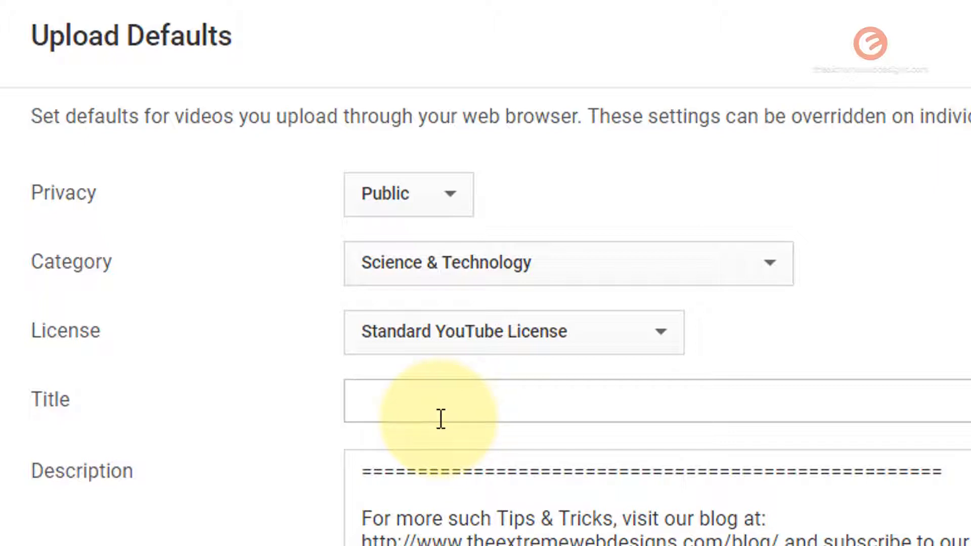
text(How To Move Taskbar In Windows 10 Very Easily - 2 Ways)
text(| ABCD)
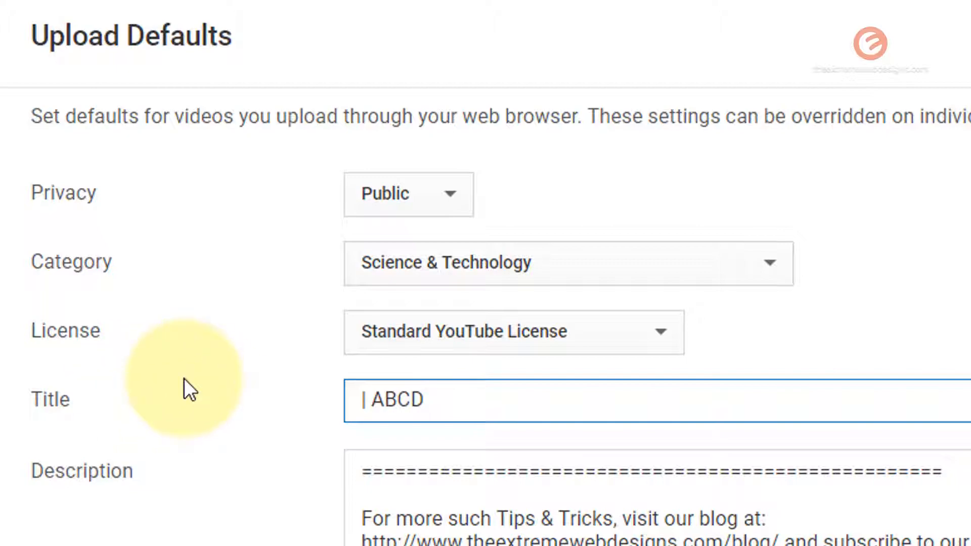
scroll(down, 3)
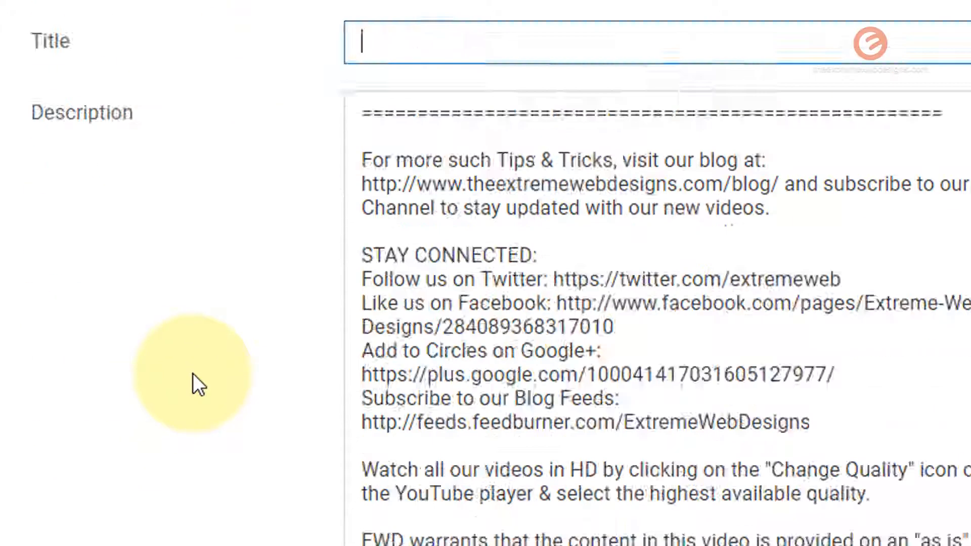
scroll(down, 3)
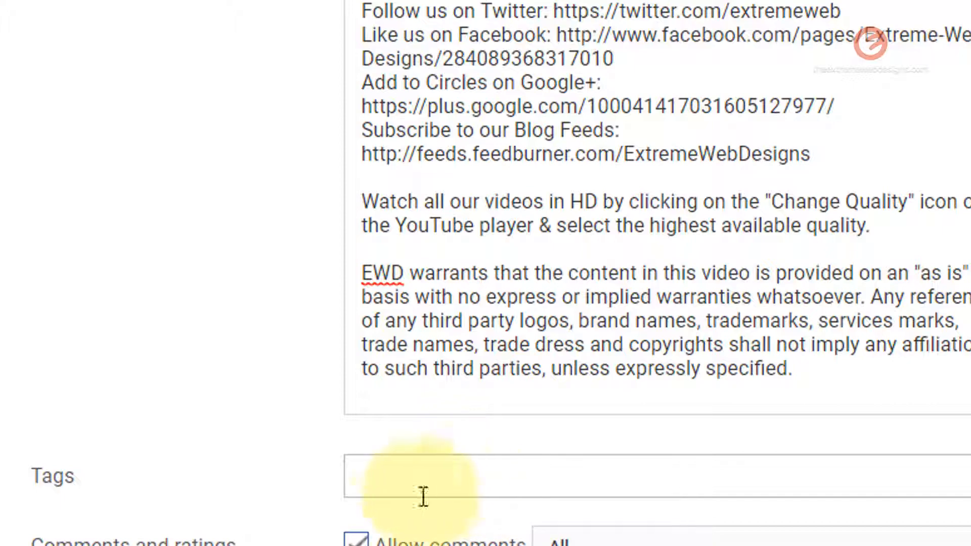
scroll(down, 3)
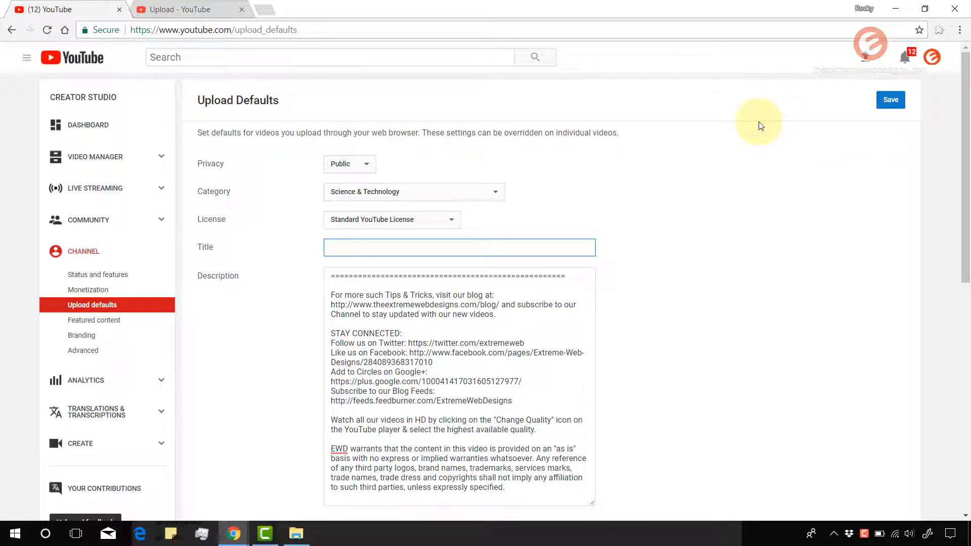
click(458, 246)
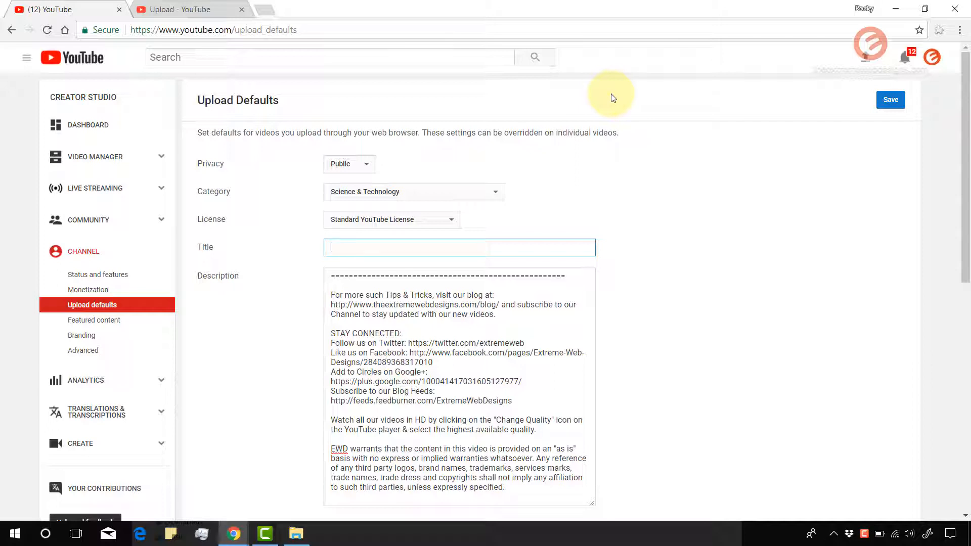
click(459, 246)
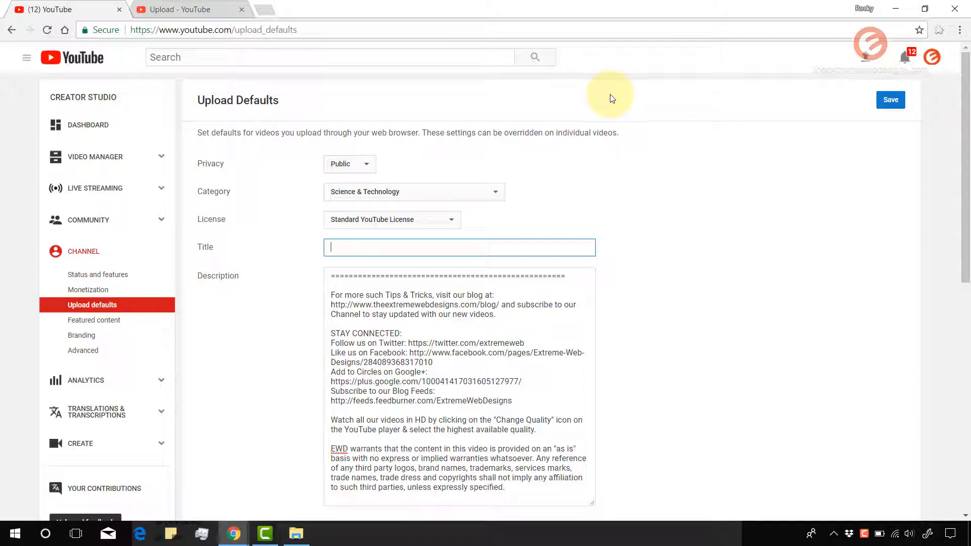
mouse_move(609, 104)
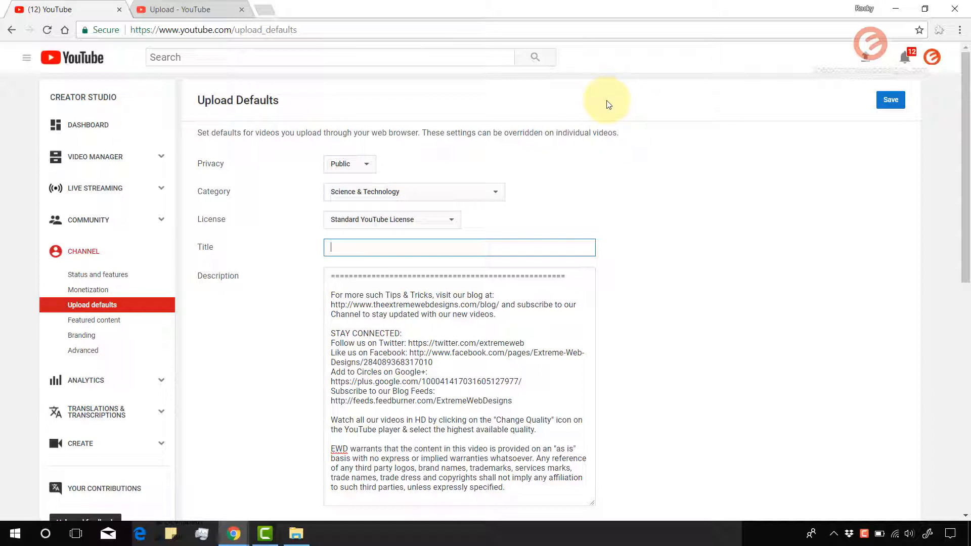
mouse_move(607, 111)
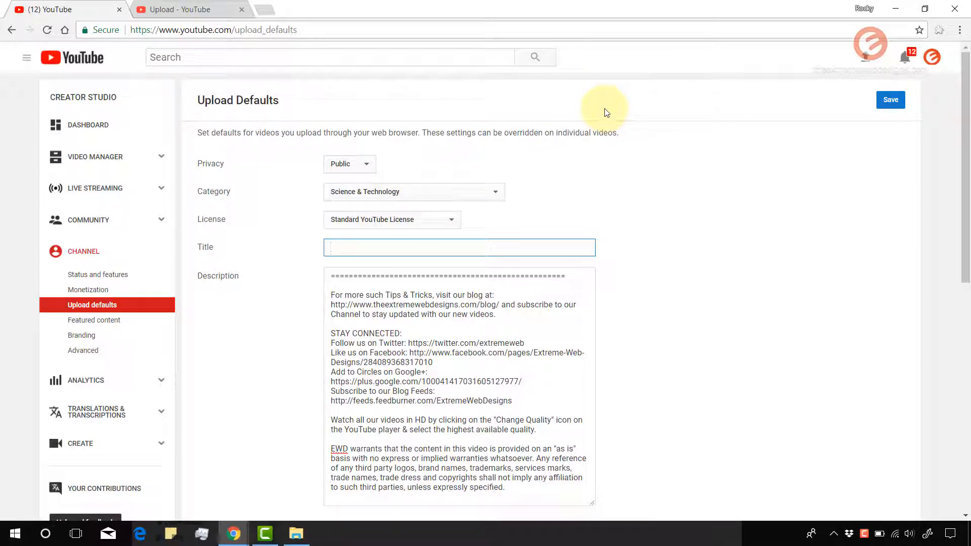
click(458, 247)
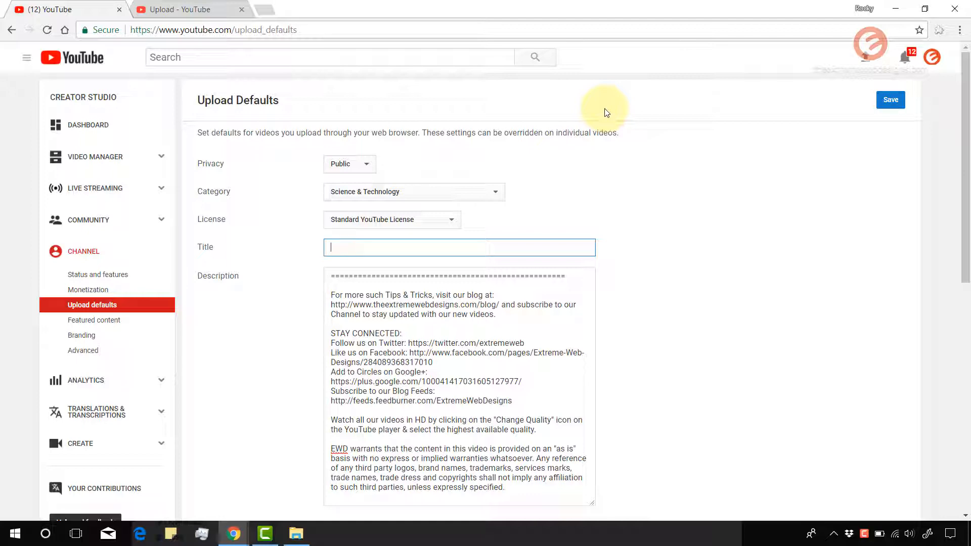